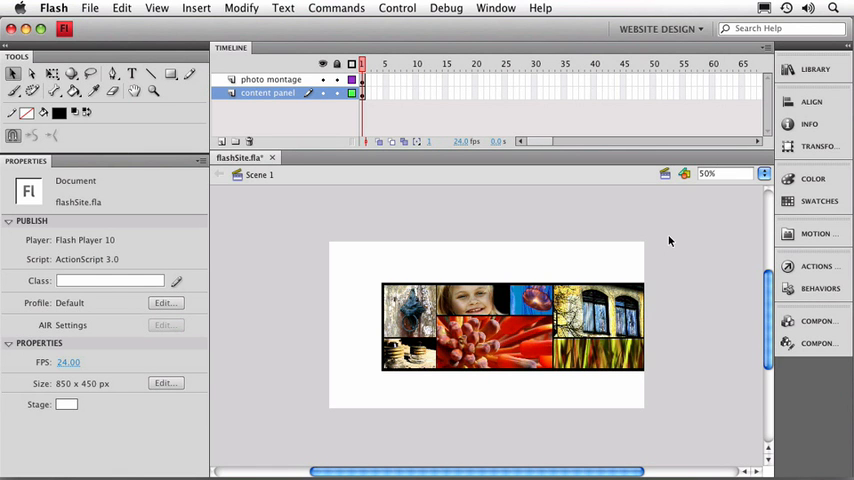
{"action": "mouse_move", "coordinate": [404, 126]}
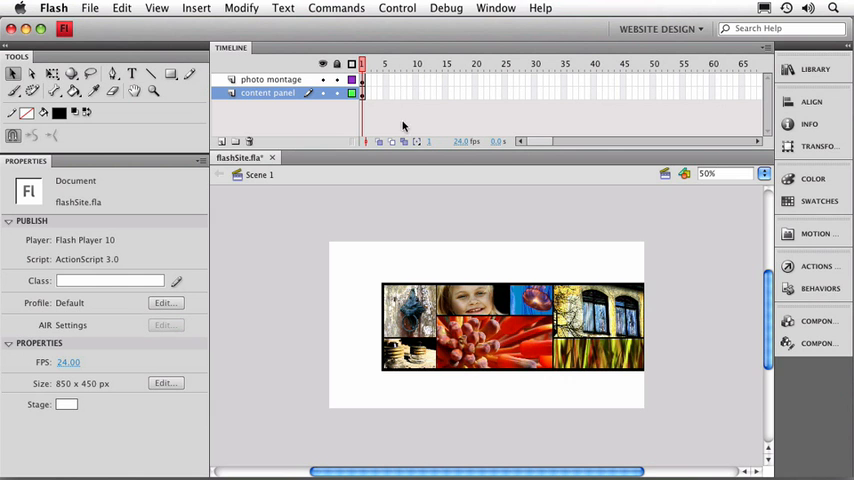
{"action": "mouse_move", "coordinate": [280, 80]}
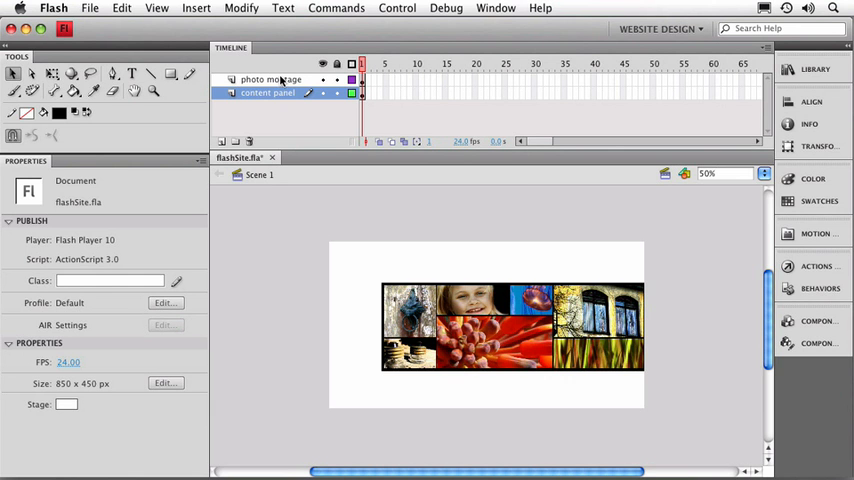
Add a new layer above photo montage and name it 'website sections'.
{"action": "left_click", "coordinate": [270, 80]}
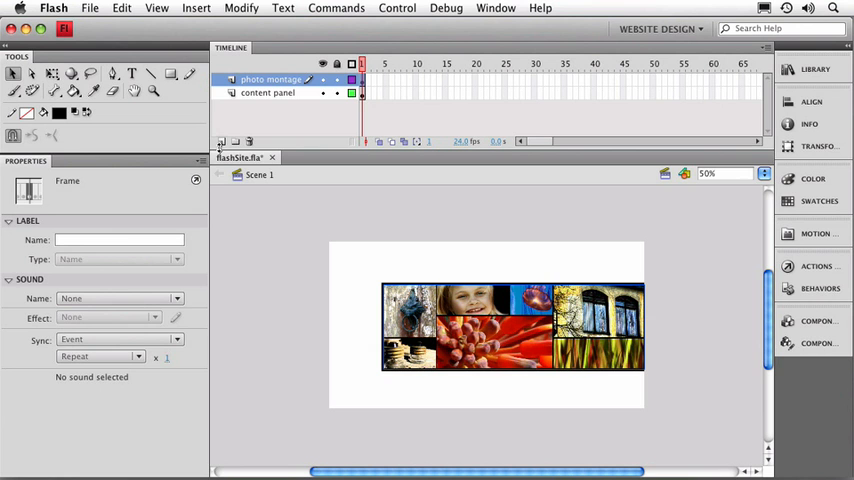
{"action": "left_click", "coordinate": [222, 142]}
{"action": "type", "text": "website sections"}
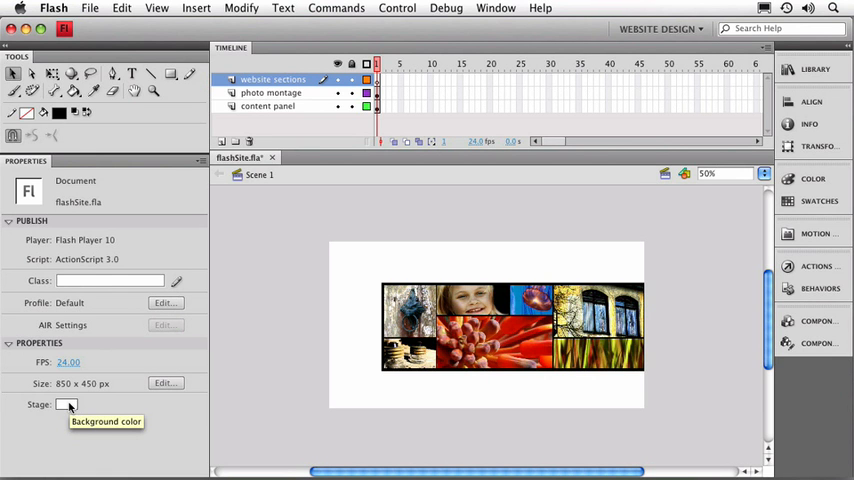
{"action": "mouse_move", "coordinate": [312, 358]}
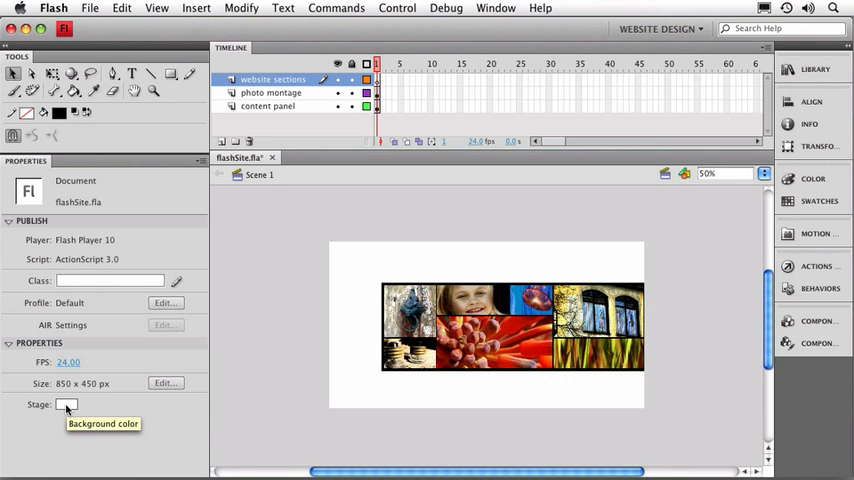
Set the Stage colour swatch in Properties to a dark gray.
{"action": "left_click", "coordinate": [66, 404]}
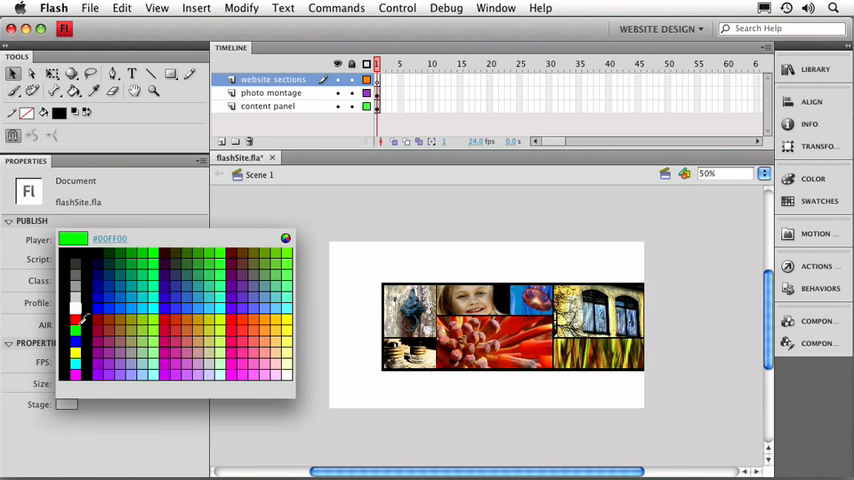
{"action": "left_click", "coordinate": [78, 260]}
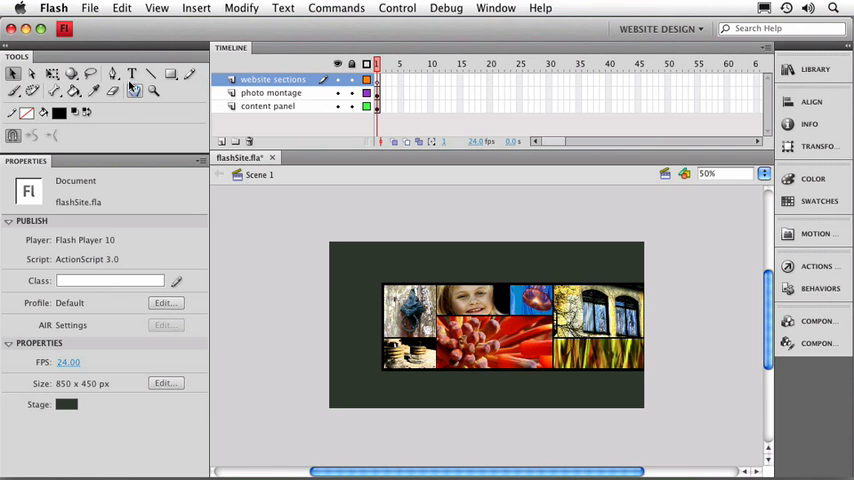
With the Text tool, set the font family to Arial and pick a white text colour.
{"action": "left_click", "coordinate": [132, 74]}
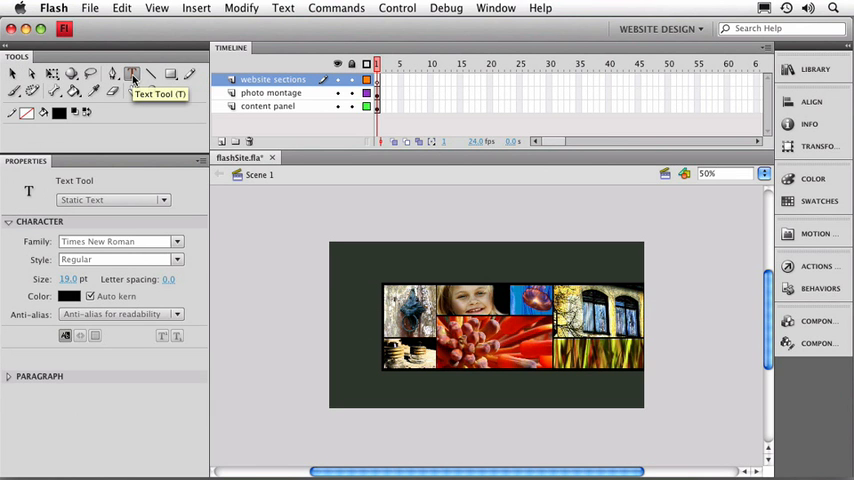
{"action": "mouse_move", "coordinate": [132, 90]}
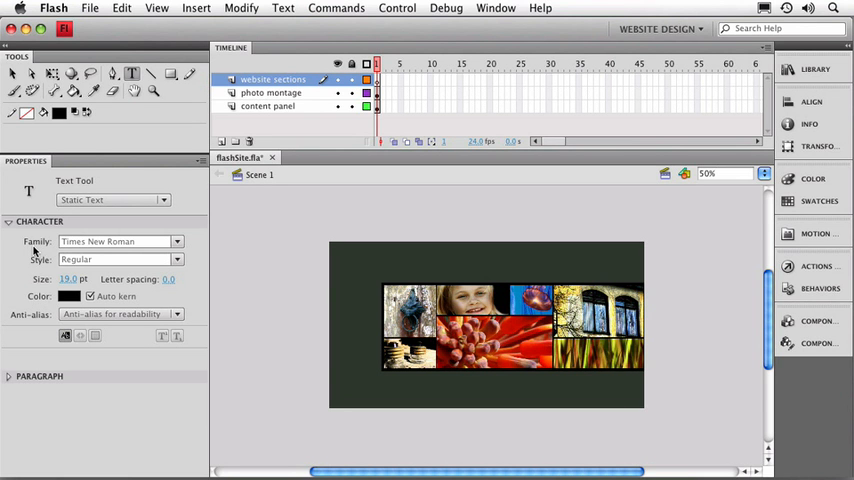
{"action": "mouse_move", "coordinate": [36, 296]}
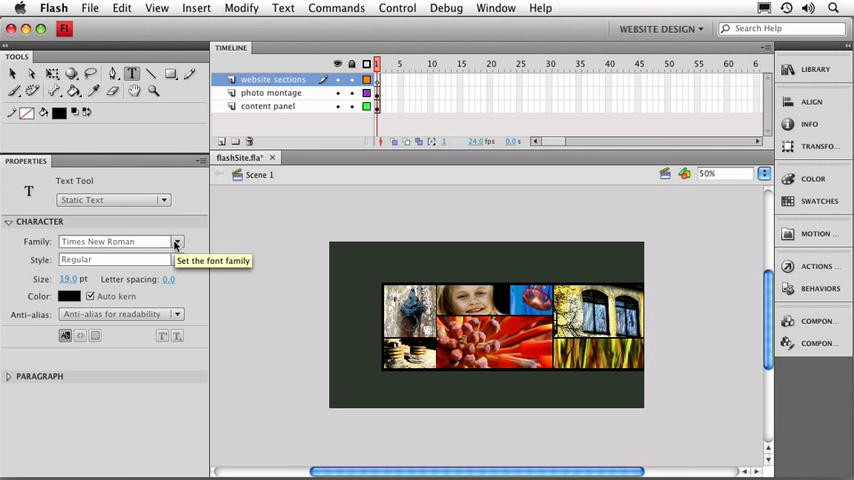
{"action": "left_click", "coordinate": [176, 240]}
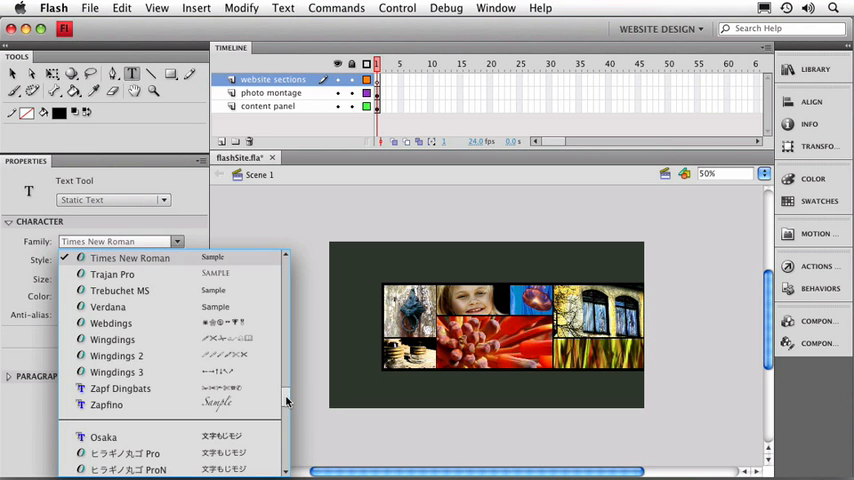
{"action": "scroll", "scroll_direction": "up", "scroll_amount": 3}
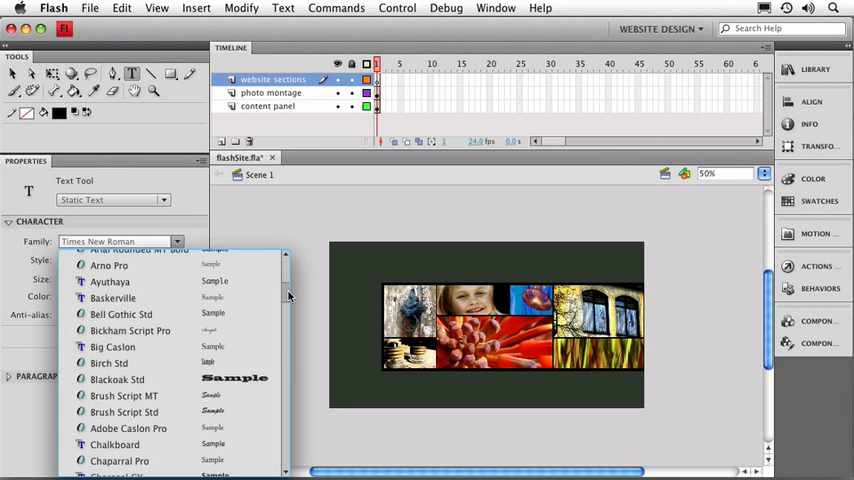
{"action": "scroll", "scroll_direction": "up", "scroll_amount": 3}
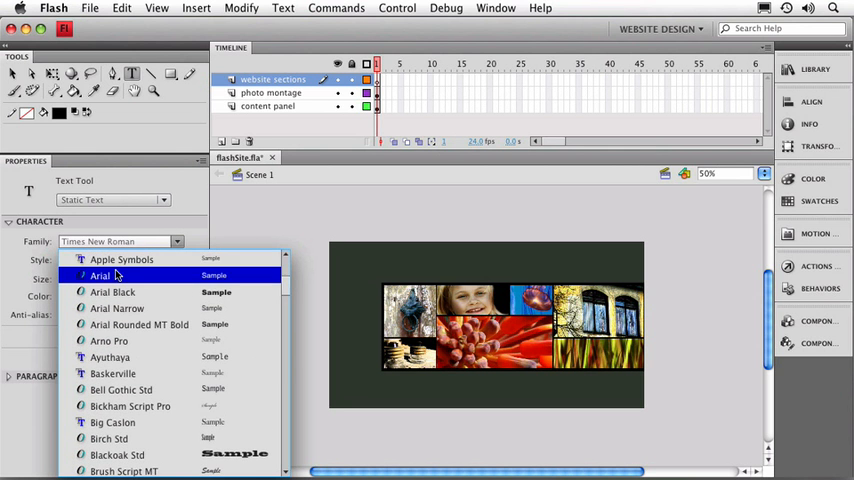
{"action": "left_click", "coordinate": [100, 276]}
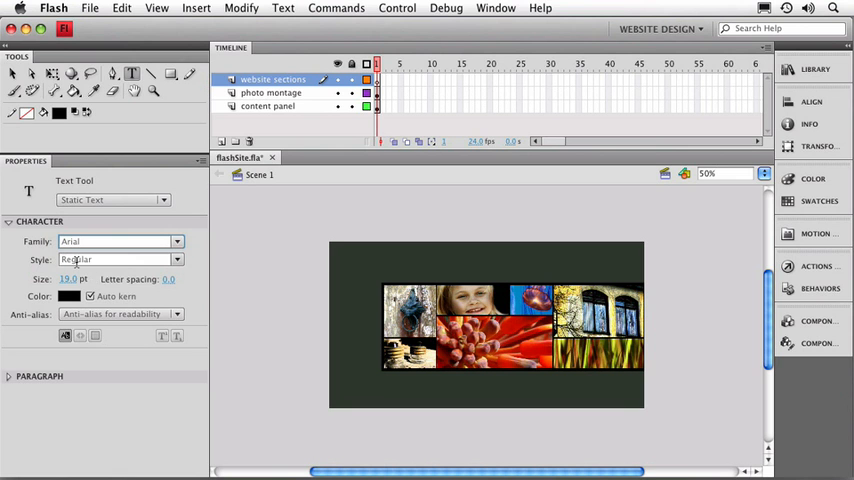
{"action": "mouse_move", "coordinate": [68, 280]}
{"action": "type", "text": "21"}
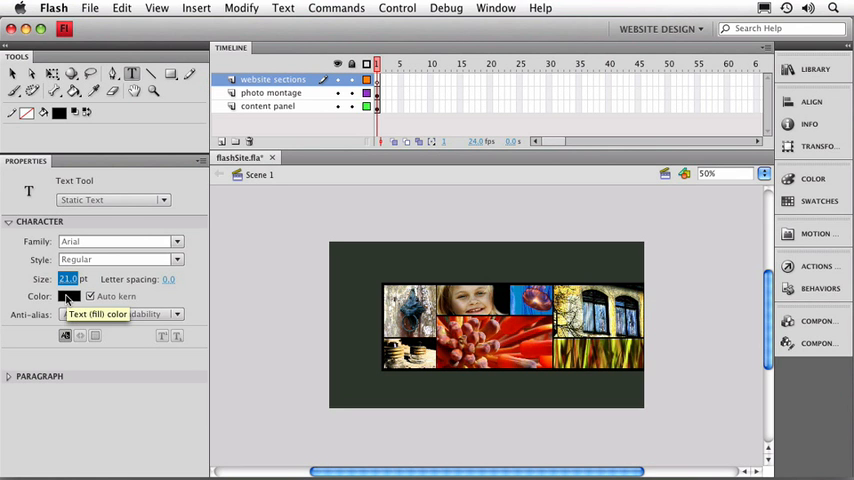
{"action": "left_click", "coordinate": [68, 296]}
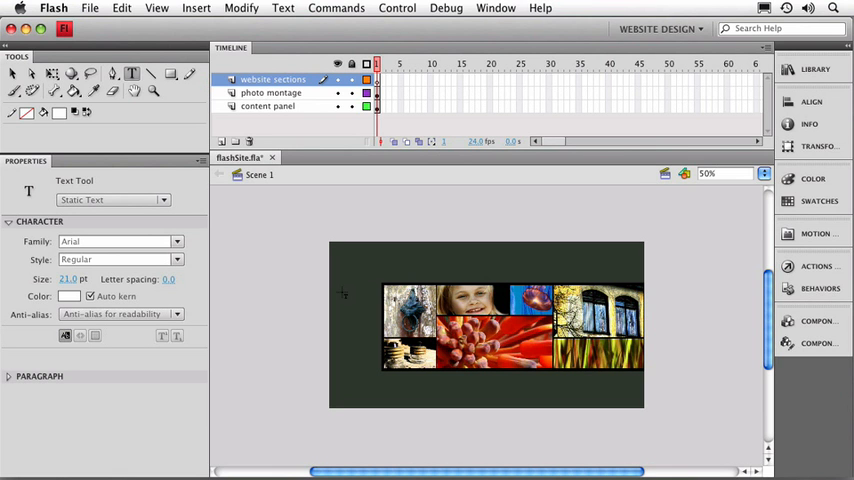
Place a static text box left of the montage for the white Arial 'home' label.
{"action": "left_click", "coordinate": [344, 288]}
{"action": "type", "text": "home"}
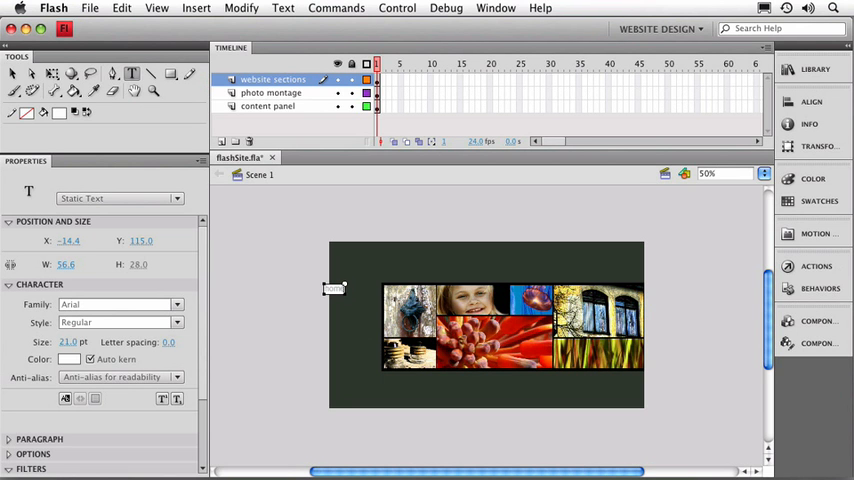
{"action": "mouse_move", "coordinate": [324, 266]}
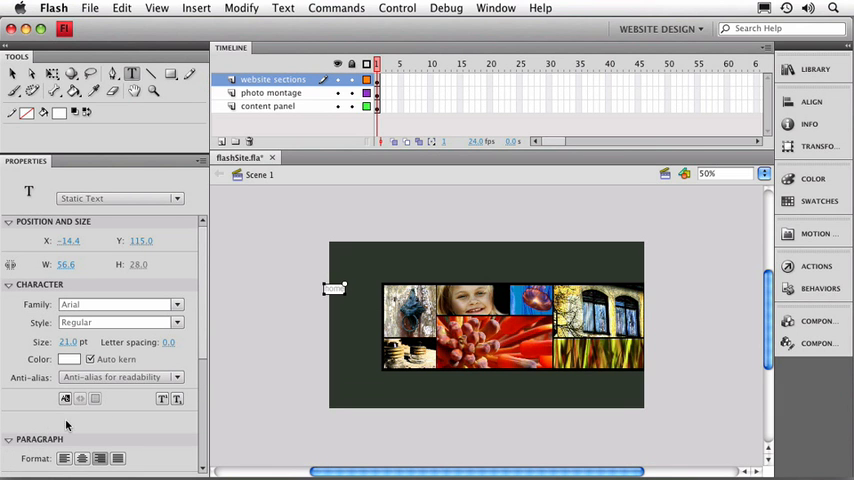
{"action": "mouse_move", "coordinate": [100, 458]}
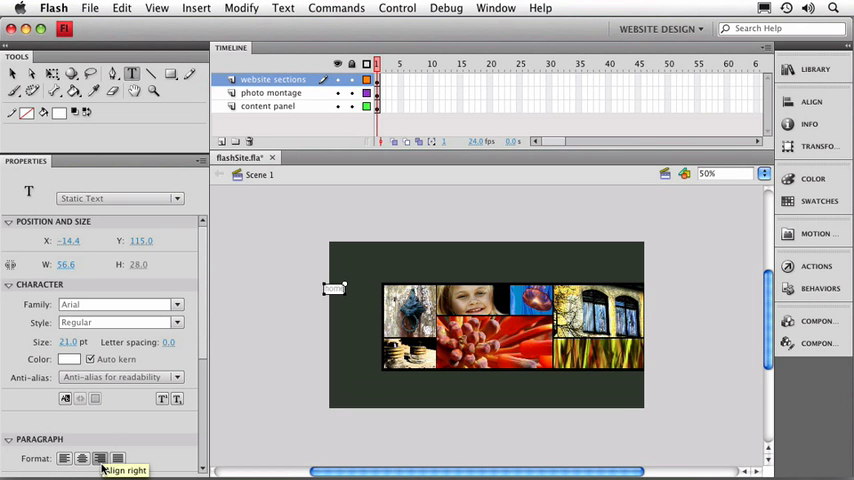
{"action": "mouse_move", "coordinate": [104, 440]}
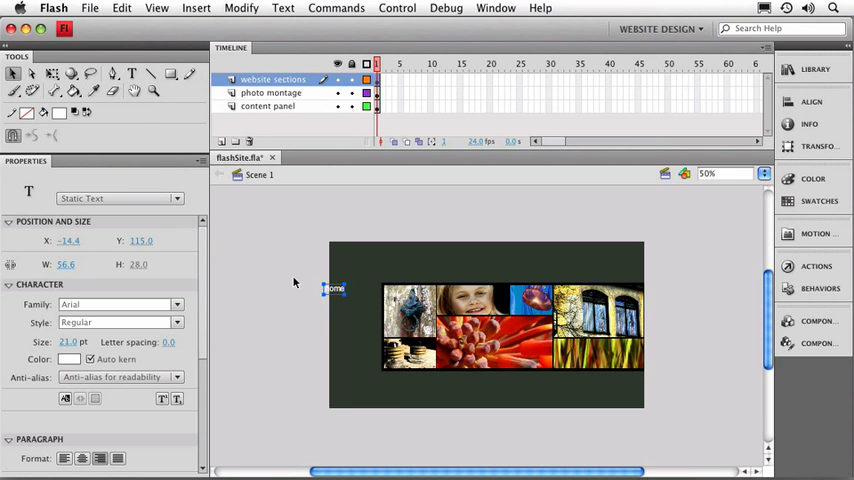
{"action": "mouse_move", "coordinate": [148, 356]}
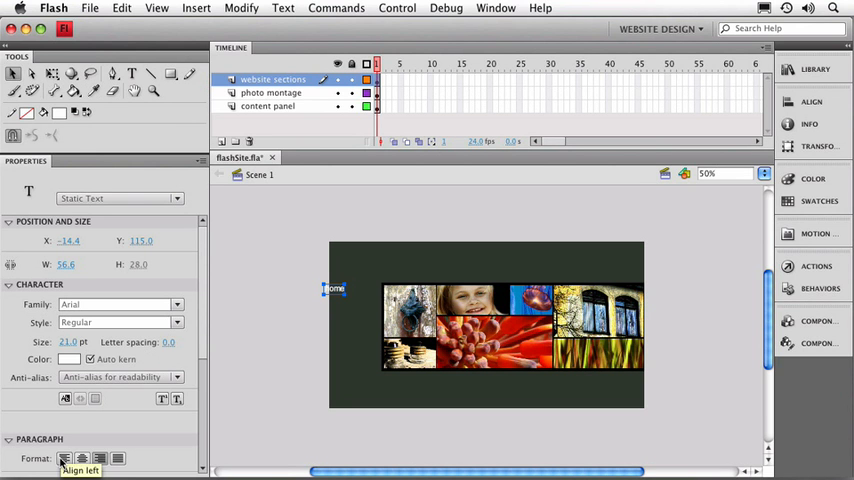
{"action": "mouse_move", "coordinate": [336, 292]}
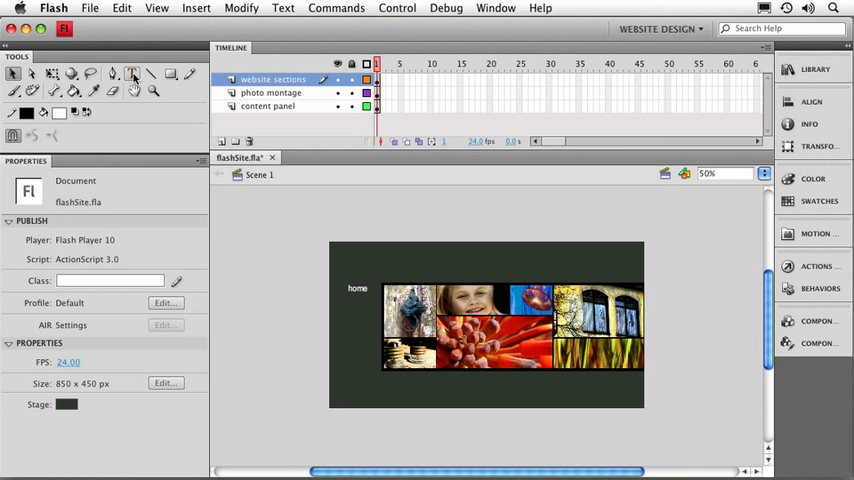
Add white text labels 'portfolio', 'exhibitions' and 'contact' in a column below 'home'.
{"action": "left_click", "coordinate": [132, 74]}
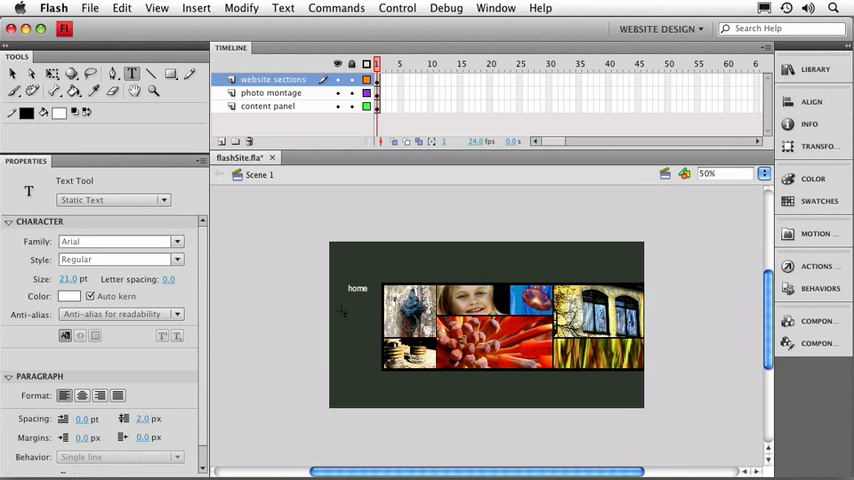
{"action": "left_click", "coordinate": [342, 308]}
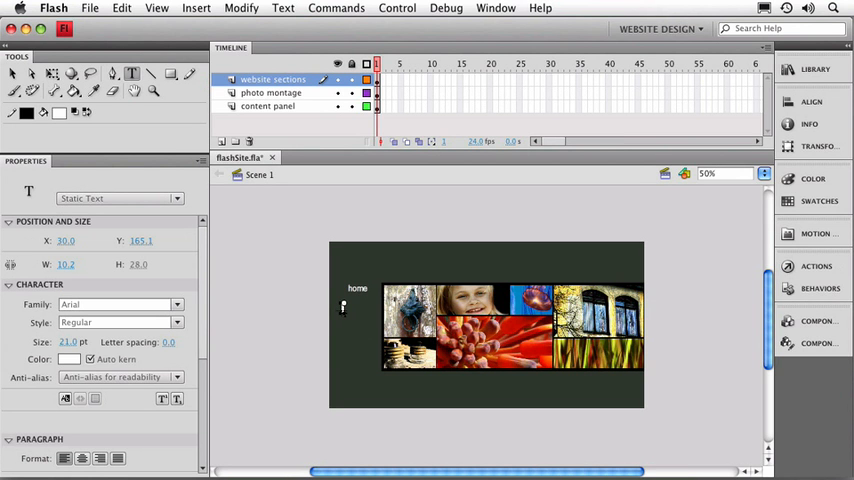
{"action": "mouse_move", "coordinate": [248, 288]}
{"action": "type", "text": "portfolio"}
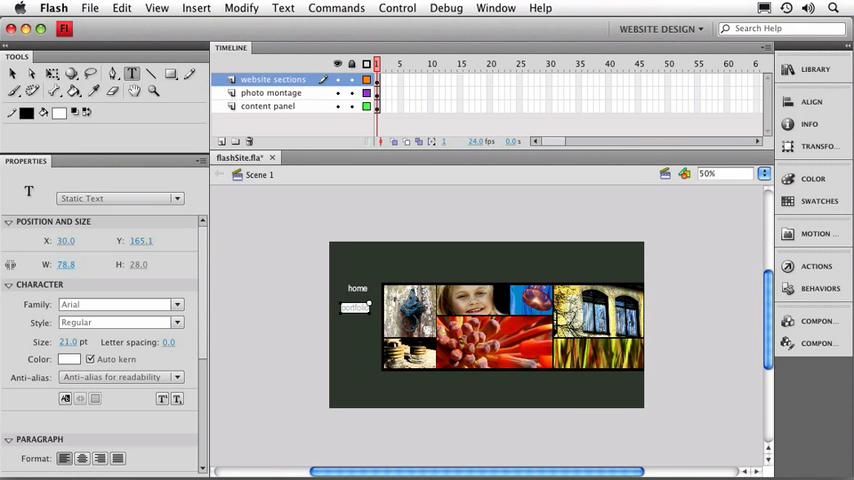
{"action": "mouse_move", "coordinate": [324, 338]}
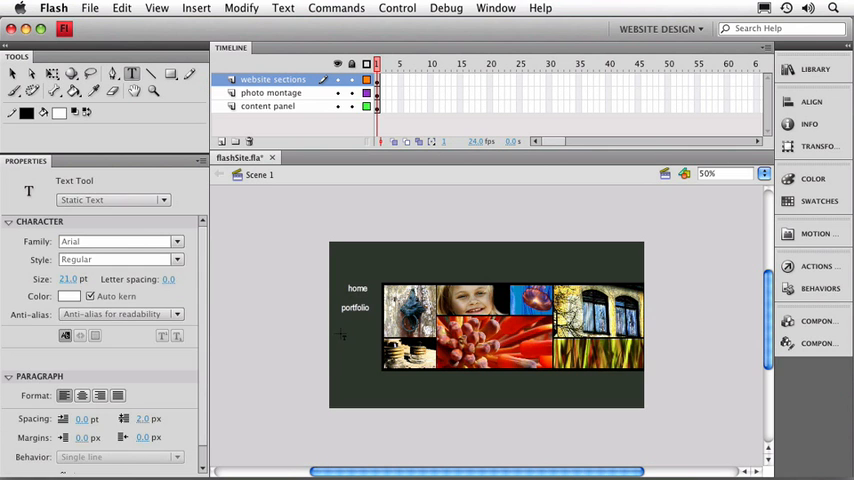
{"action": "left_click", "coordinate": [344, 328]}
{"action": "type", "text": "exhibitions"}
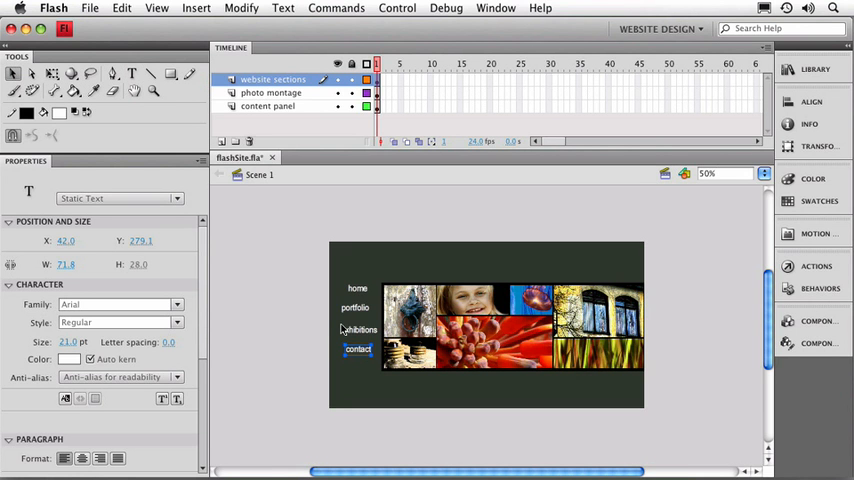
{"action": "mouse_move", "coordinate": [308, 274]}
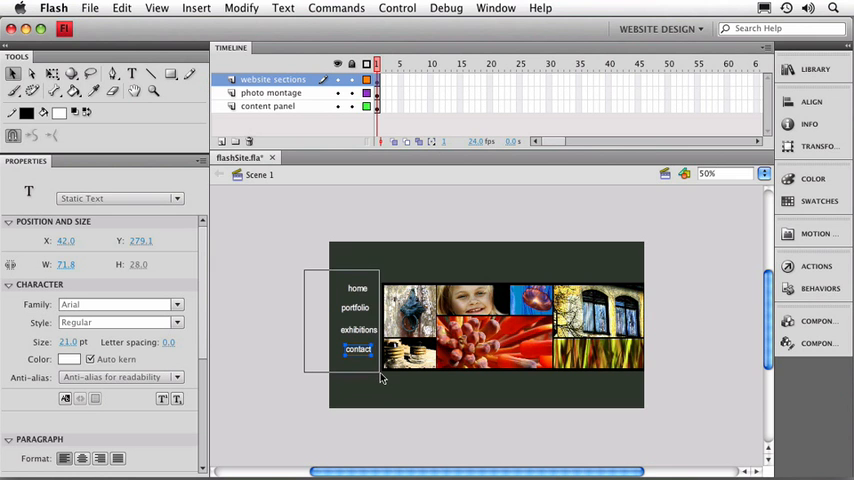
Select the four nav labels, align their right edges and space them evenly vertically.
{"action": "left_click", "coordinate": [356, 320]}
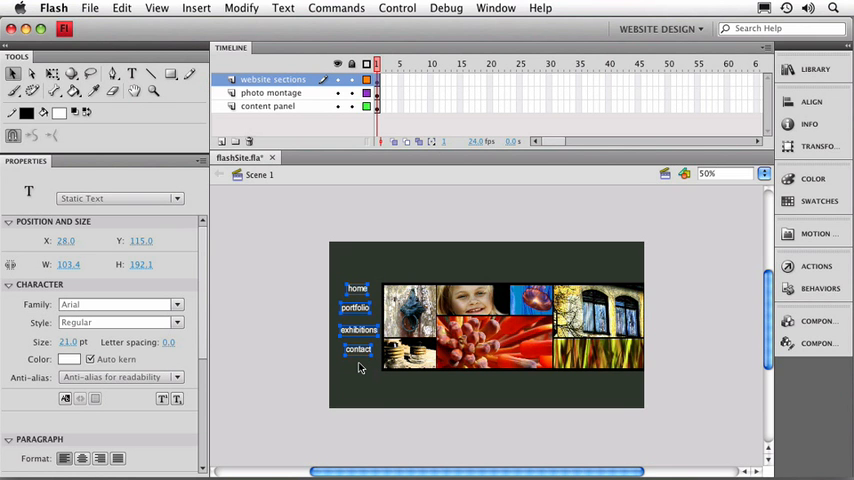
{"action": "mouse_move", "coordinate": [532, 190]}
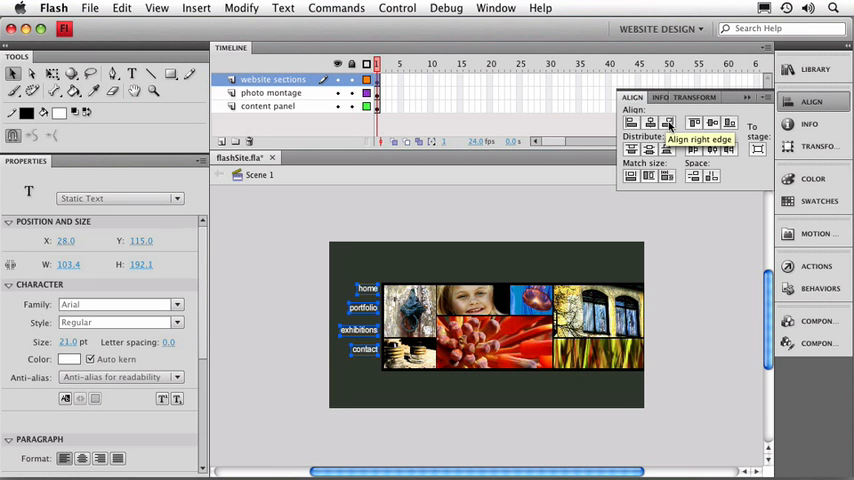
{"action": "mouse_move", "coordinate": [694, 176]}
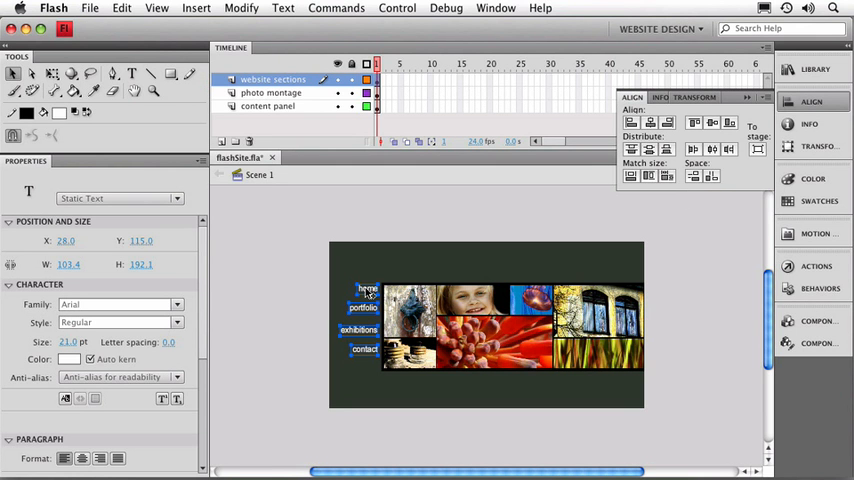
{"action": "mouse_move", "coordinate": [362, 356]}
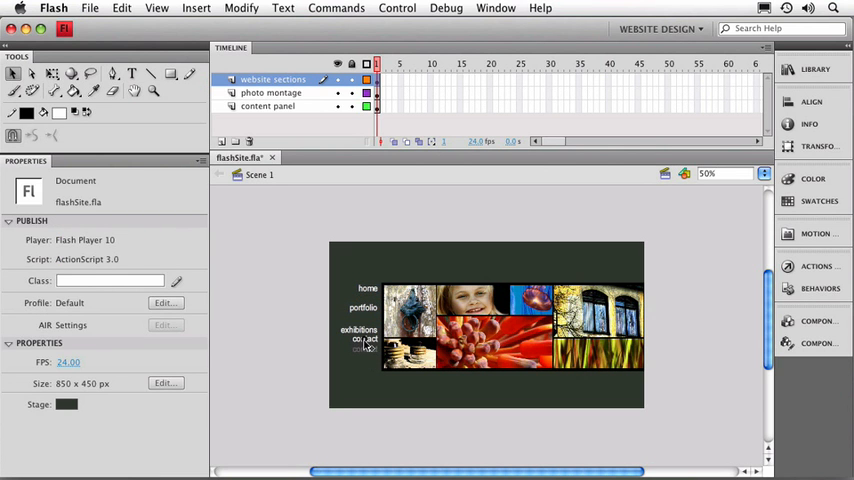
{"action": "left_click", "coordinate": [364, 338]}
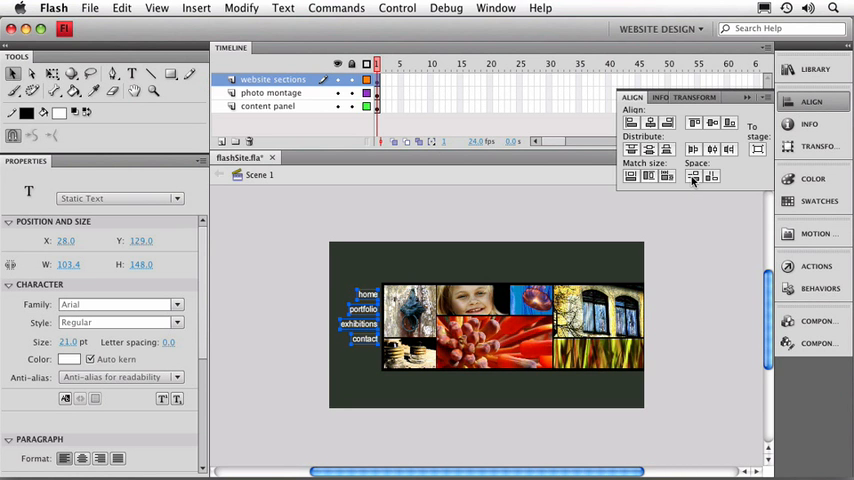
{"action": "mouse_move", "coordinate": [364, 344]}
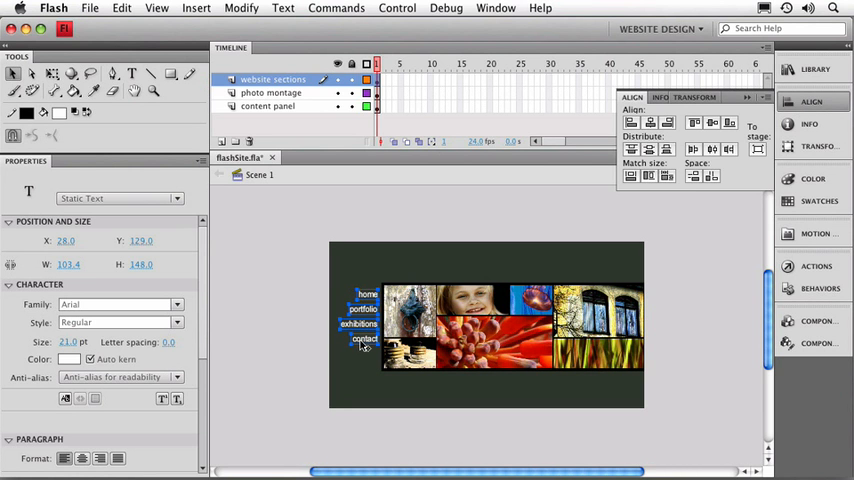